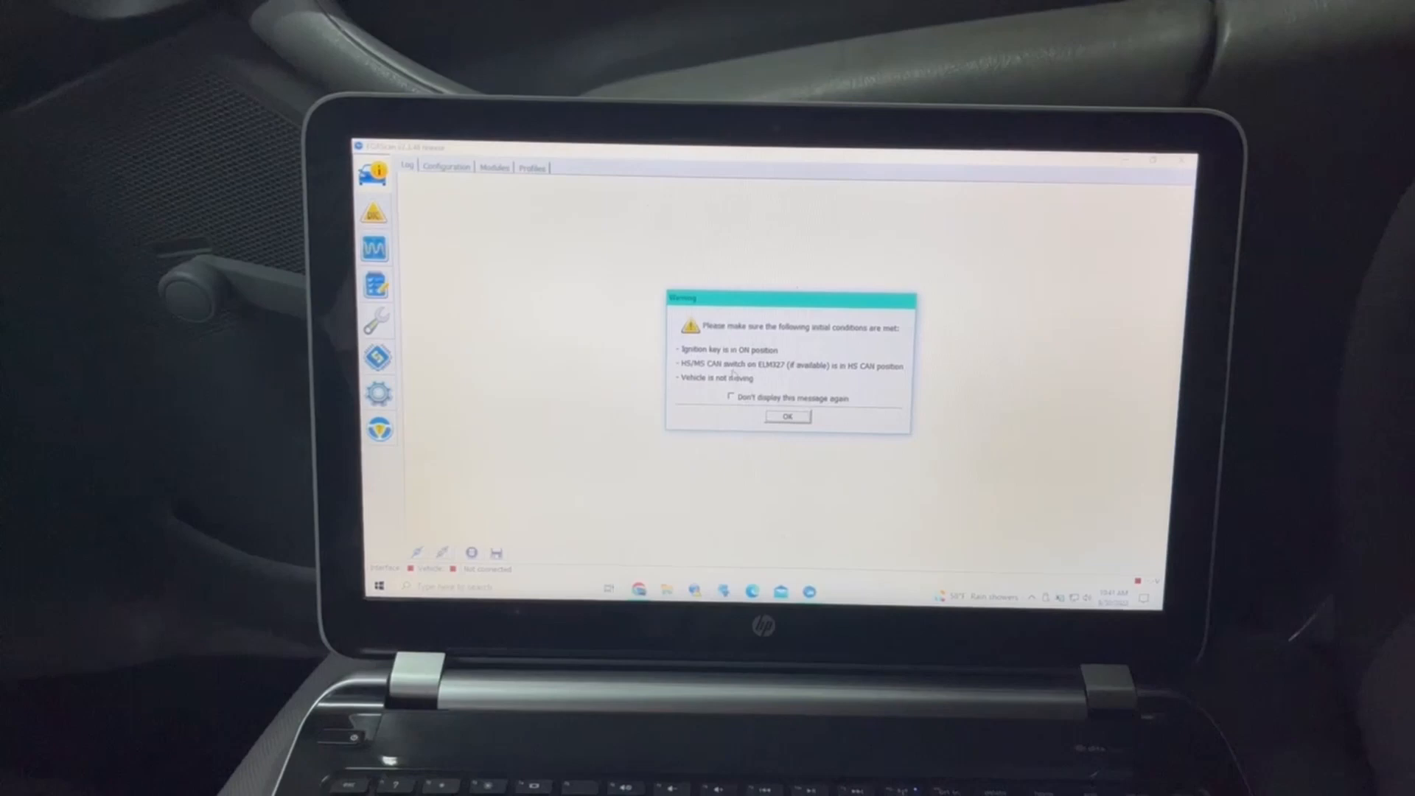
# Acknowledge the initial conditions notice before starting IC module As-Built configuration
pyautogui.click(786, 416)
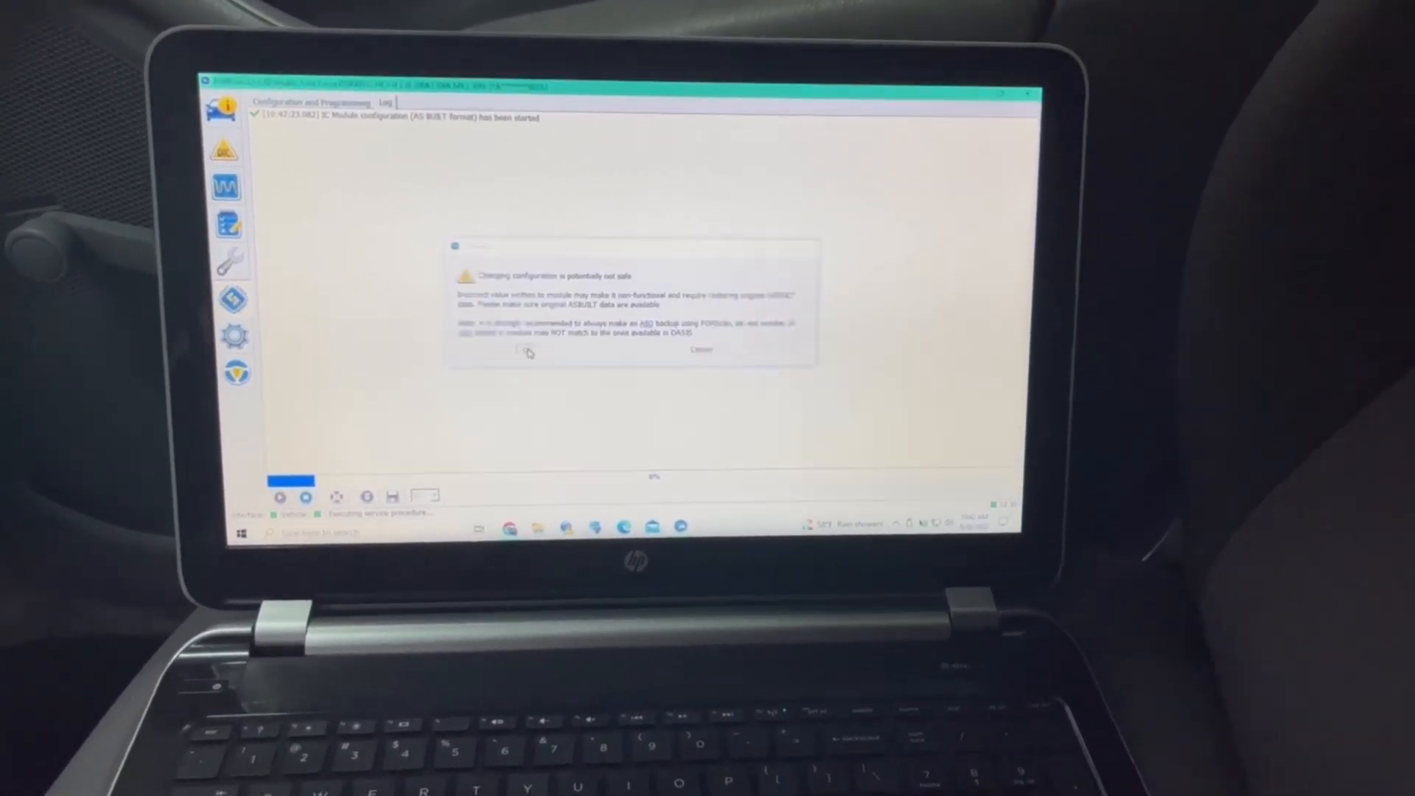
# Accept the 'Changing configuration is potentially not safe' warning to proceed
pyautogui.click(528, 351)
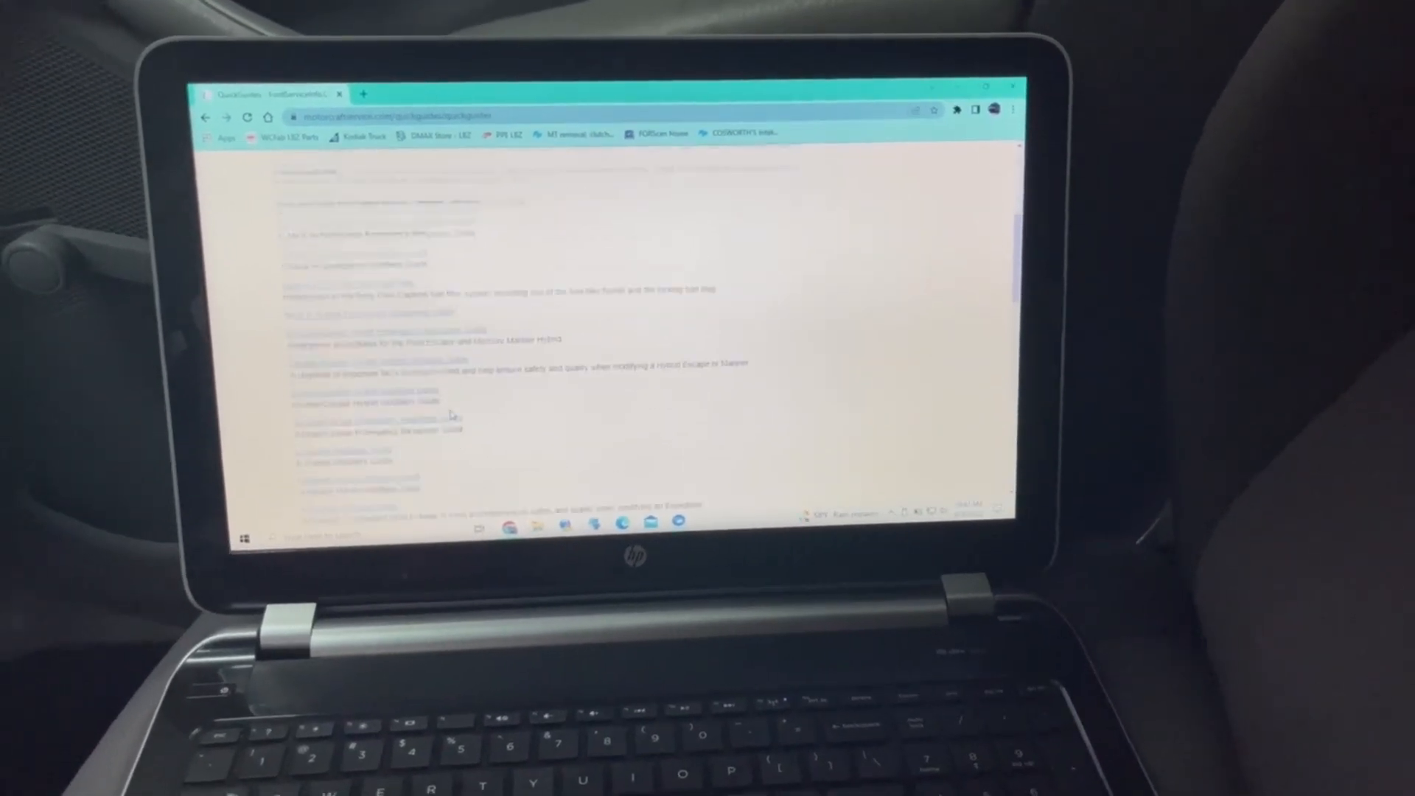
# Go to the Module Build Data (As-Built) lookup page from the quick guides list
pyautogui.scroll(-3)
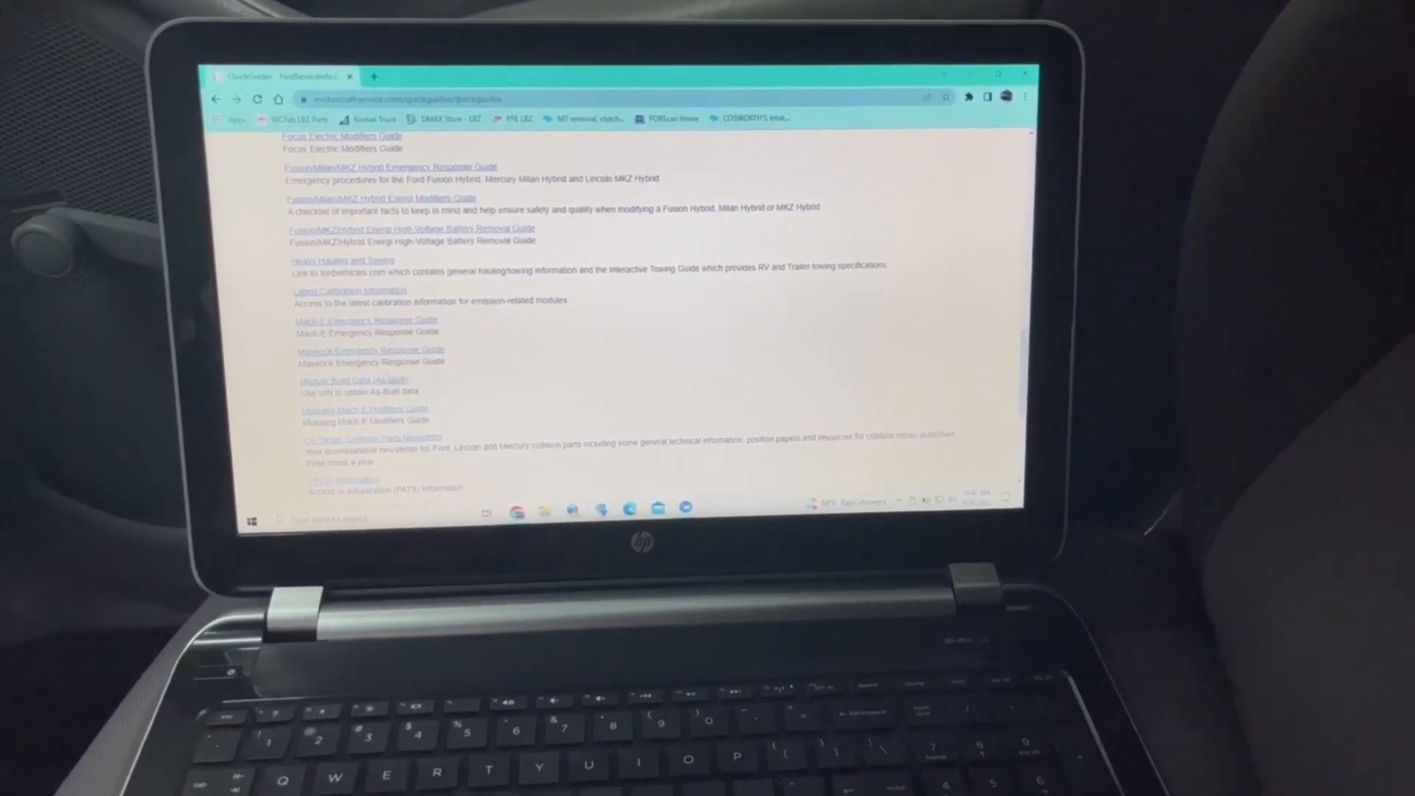
pyautogui.click(353, 380)
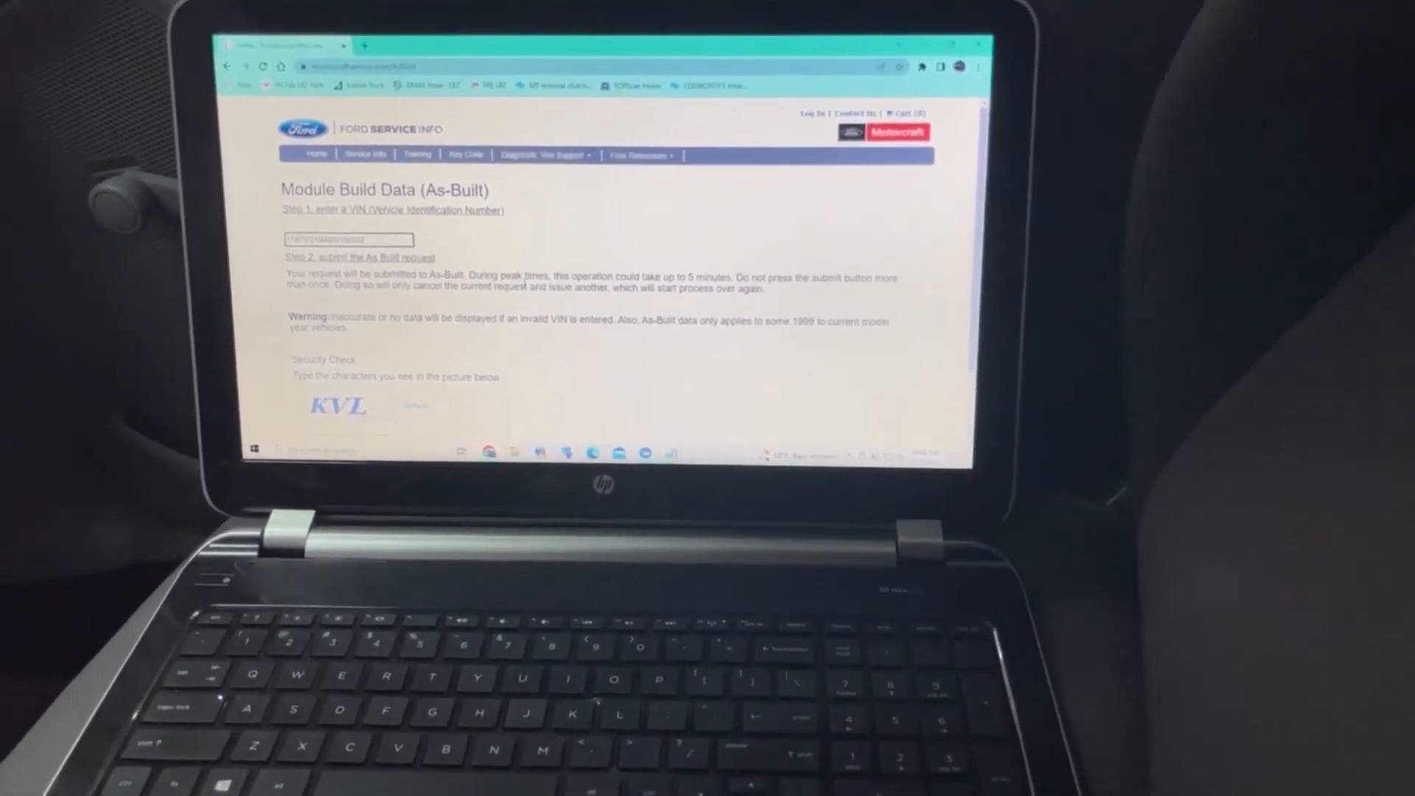
# Submit the As-Built request with the security check to retrieve the vehicle's module data
pyautogui.scroll(-3)
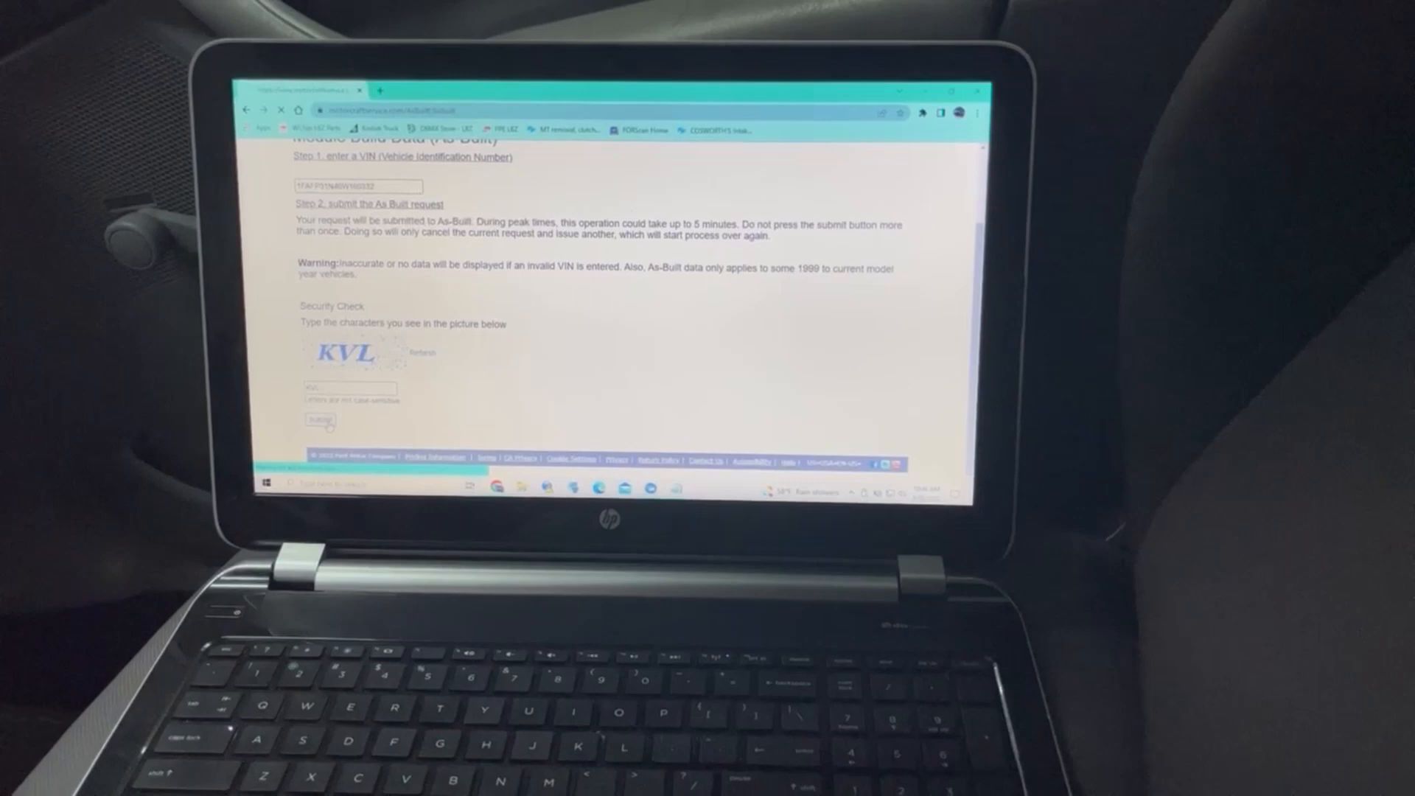
pyautogui.click(320, 417)
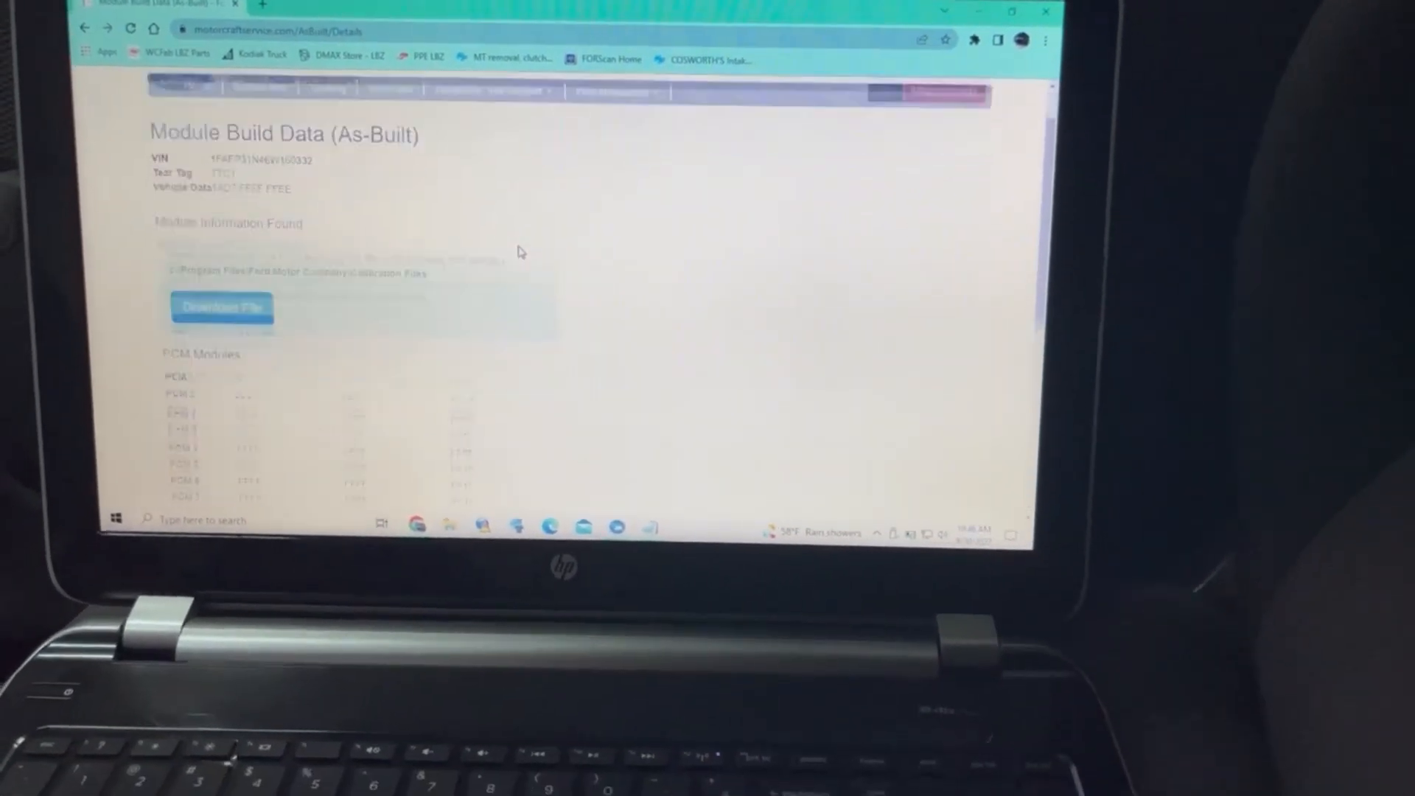
pyautogui.scroll(-3)
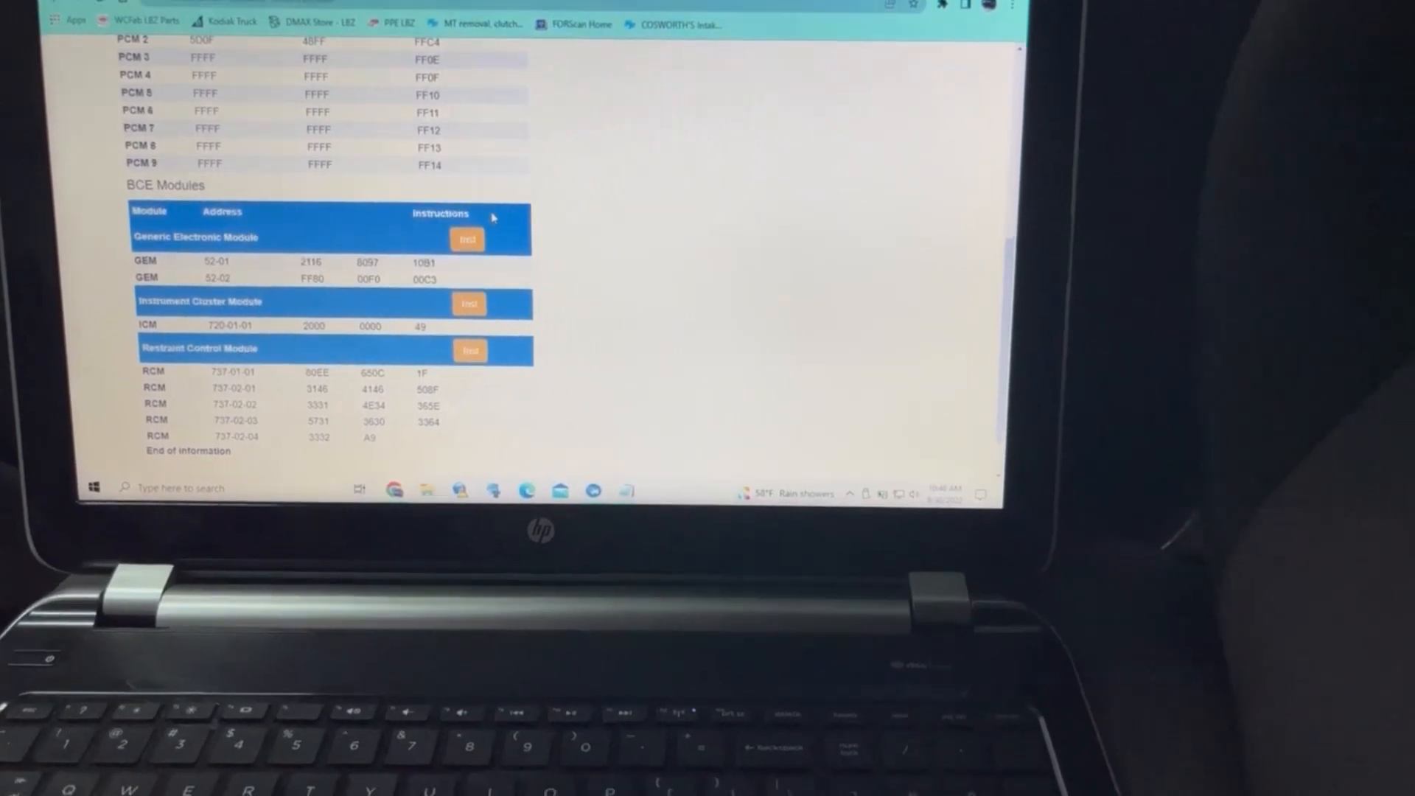
pyautogui.scroll(-3)
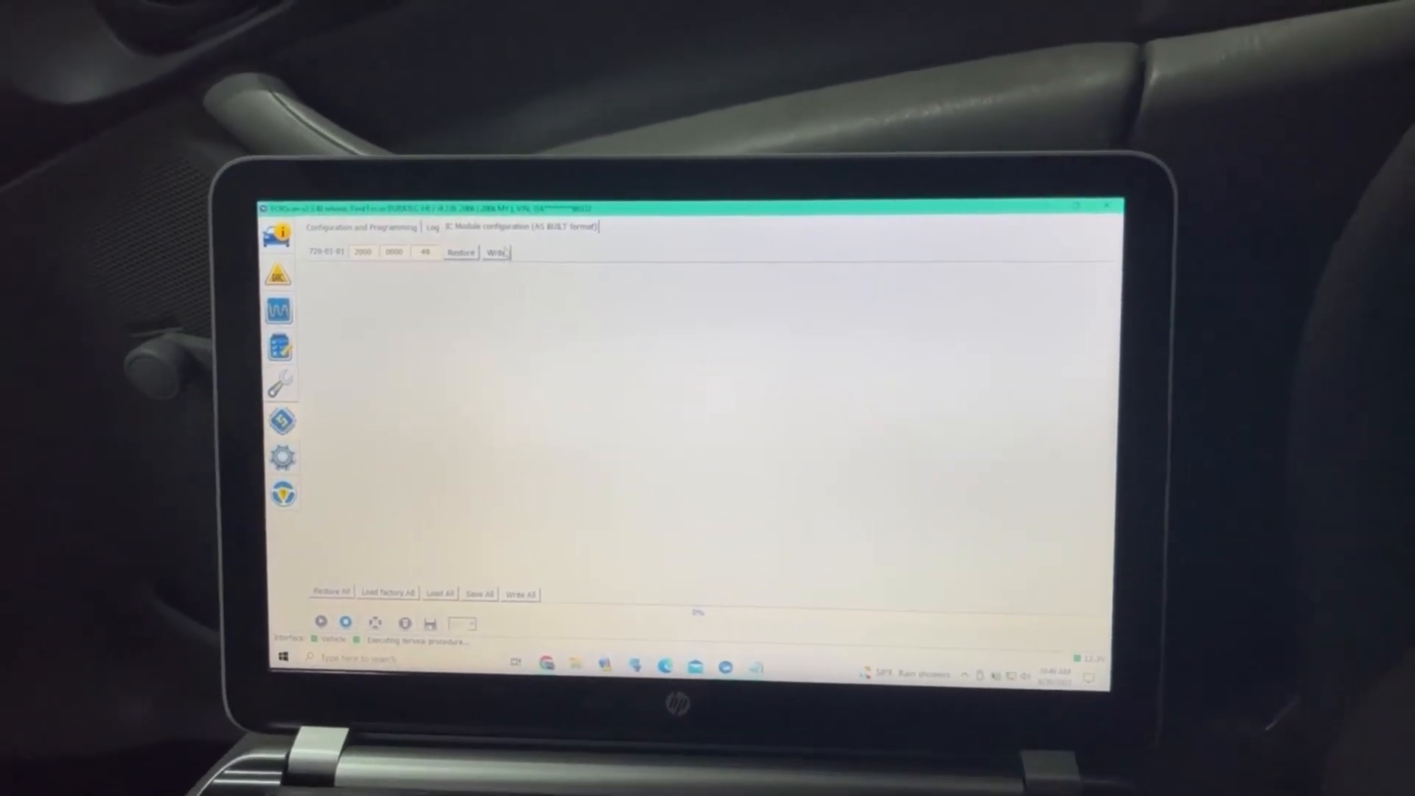
pyautogui.click(496, 252)
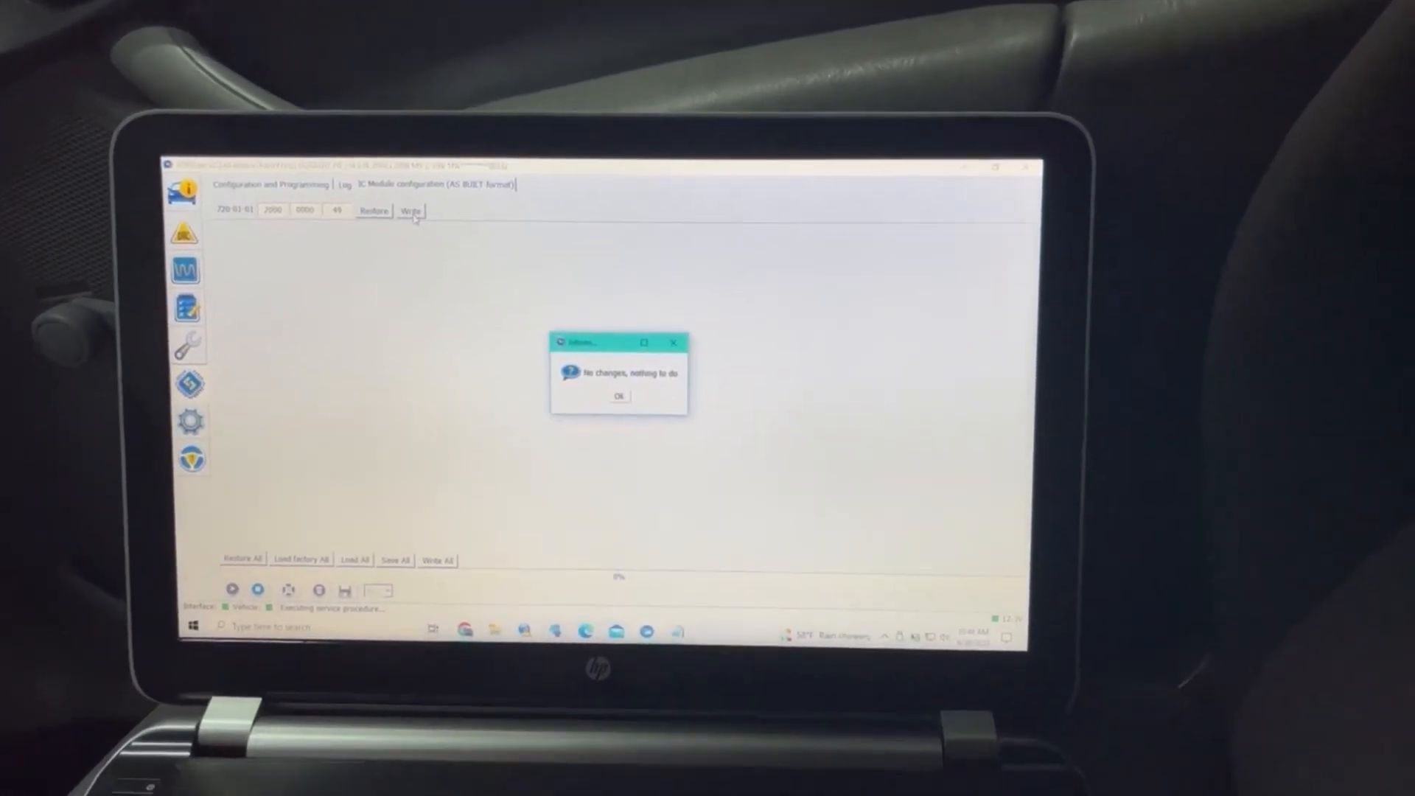
pyautogui.click(617, 395)
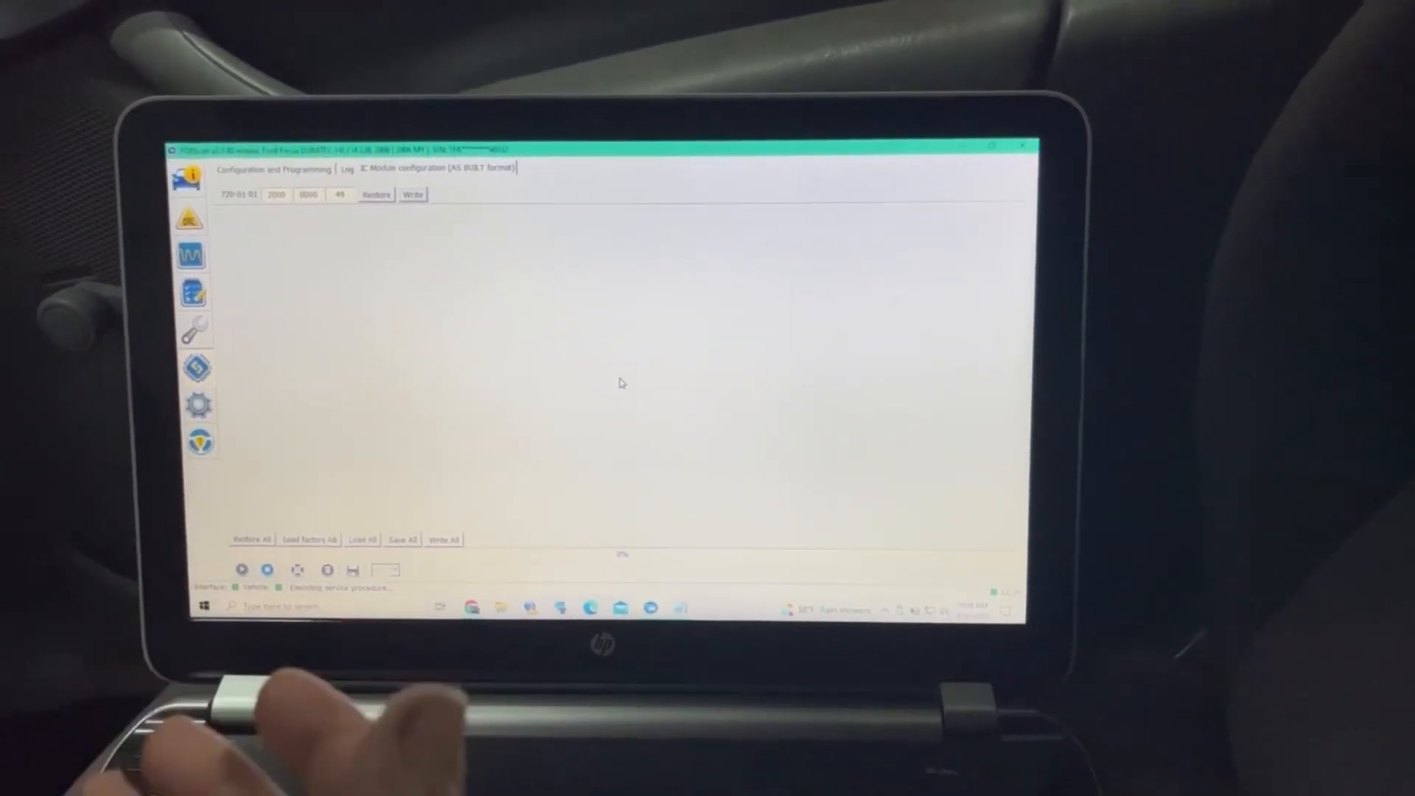